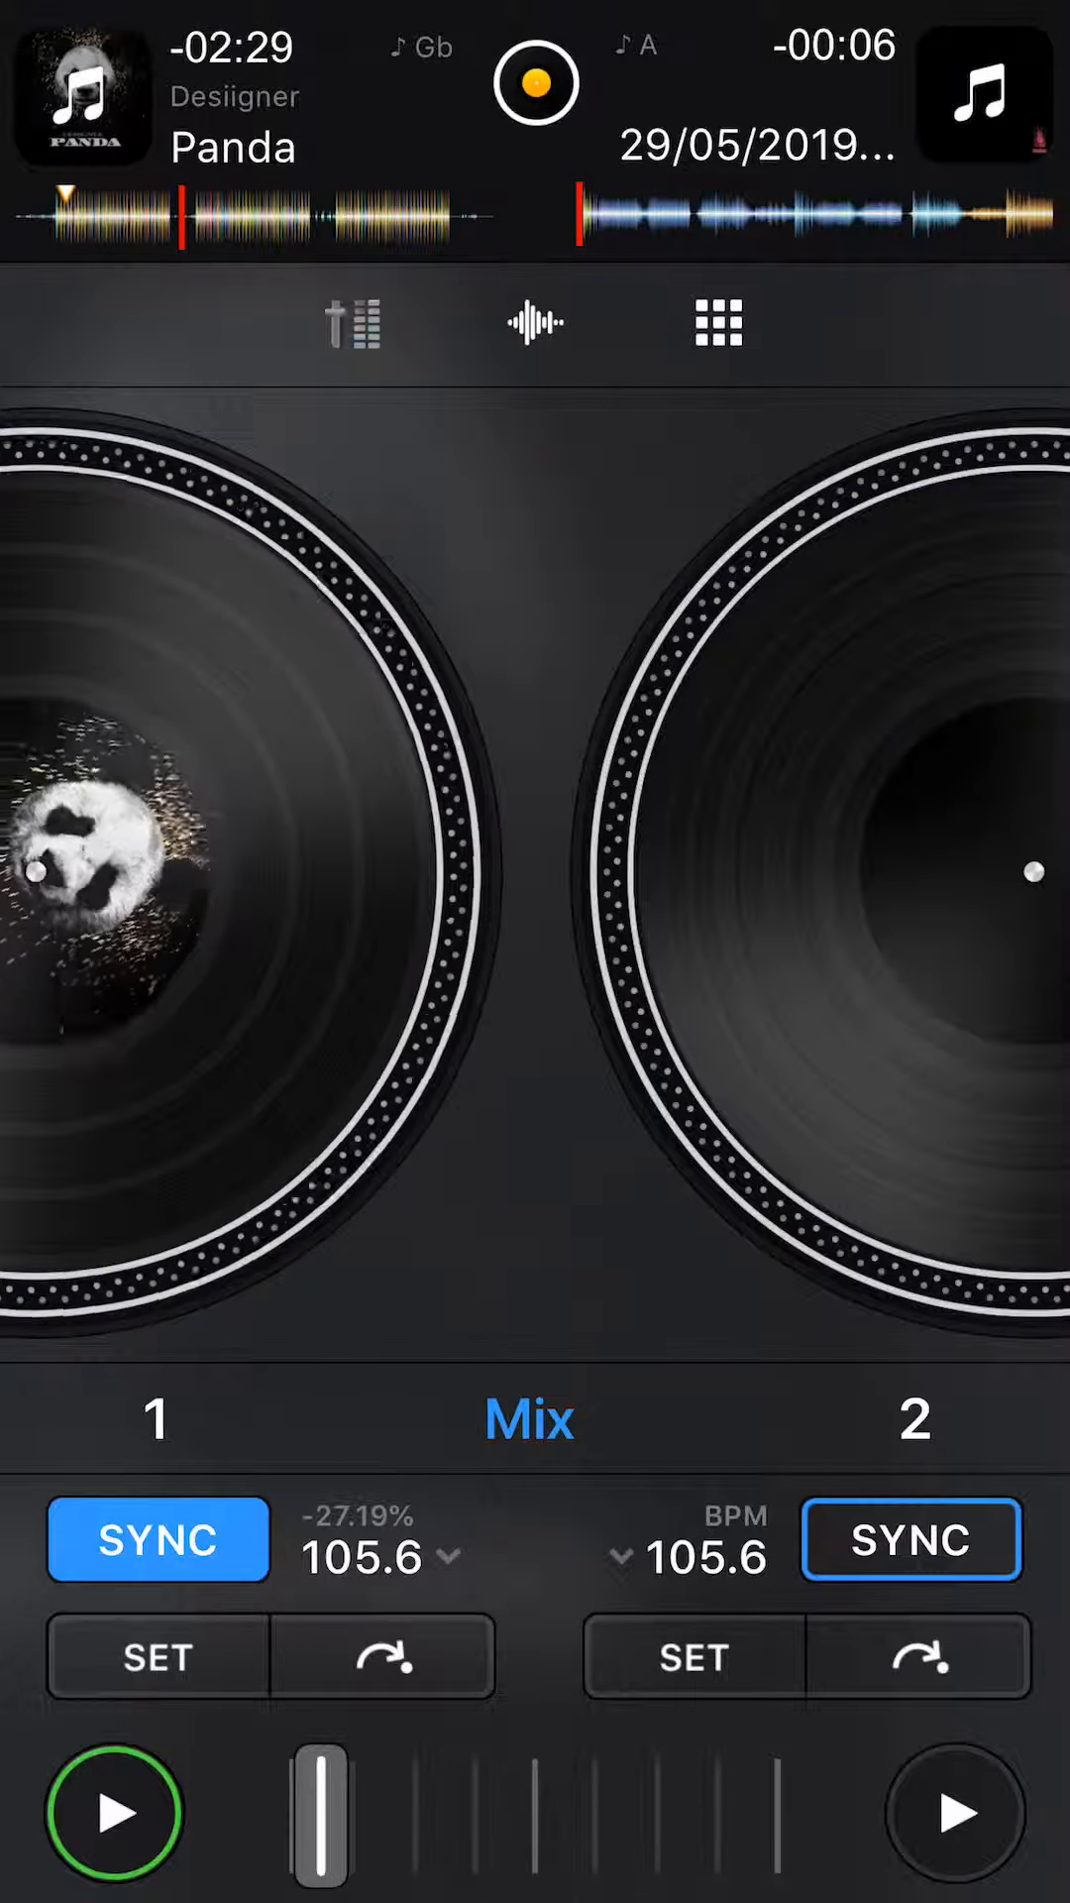
Show the mixer panel with filter and EQ knobs for both decks while Panda plays.
{"action": "left_click", "coordinate": [536, 321]}
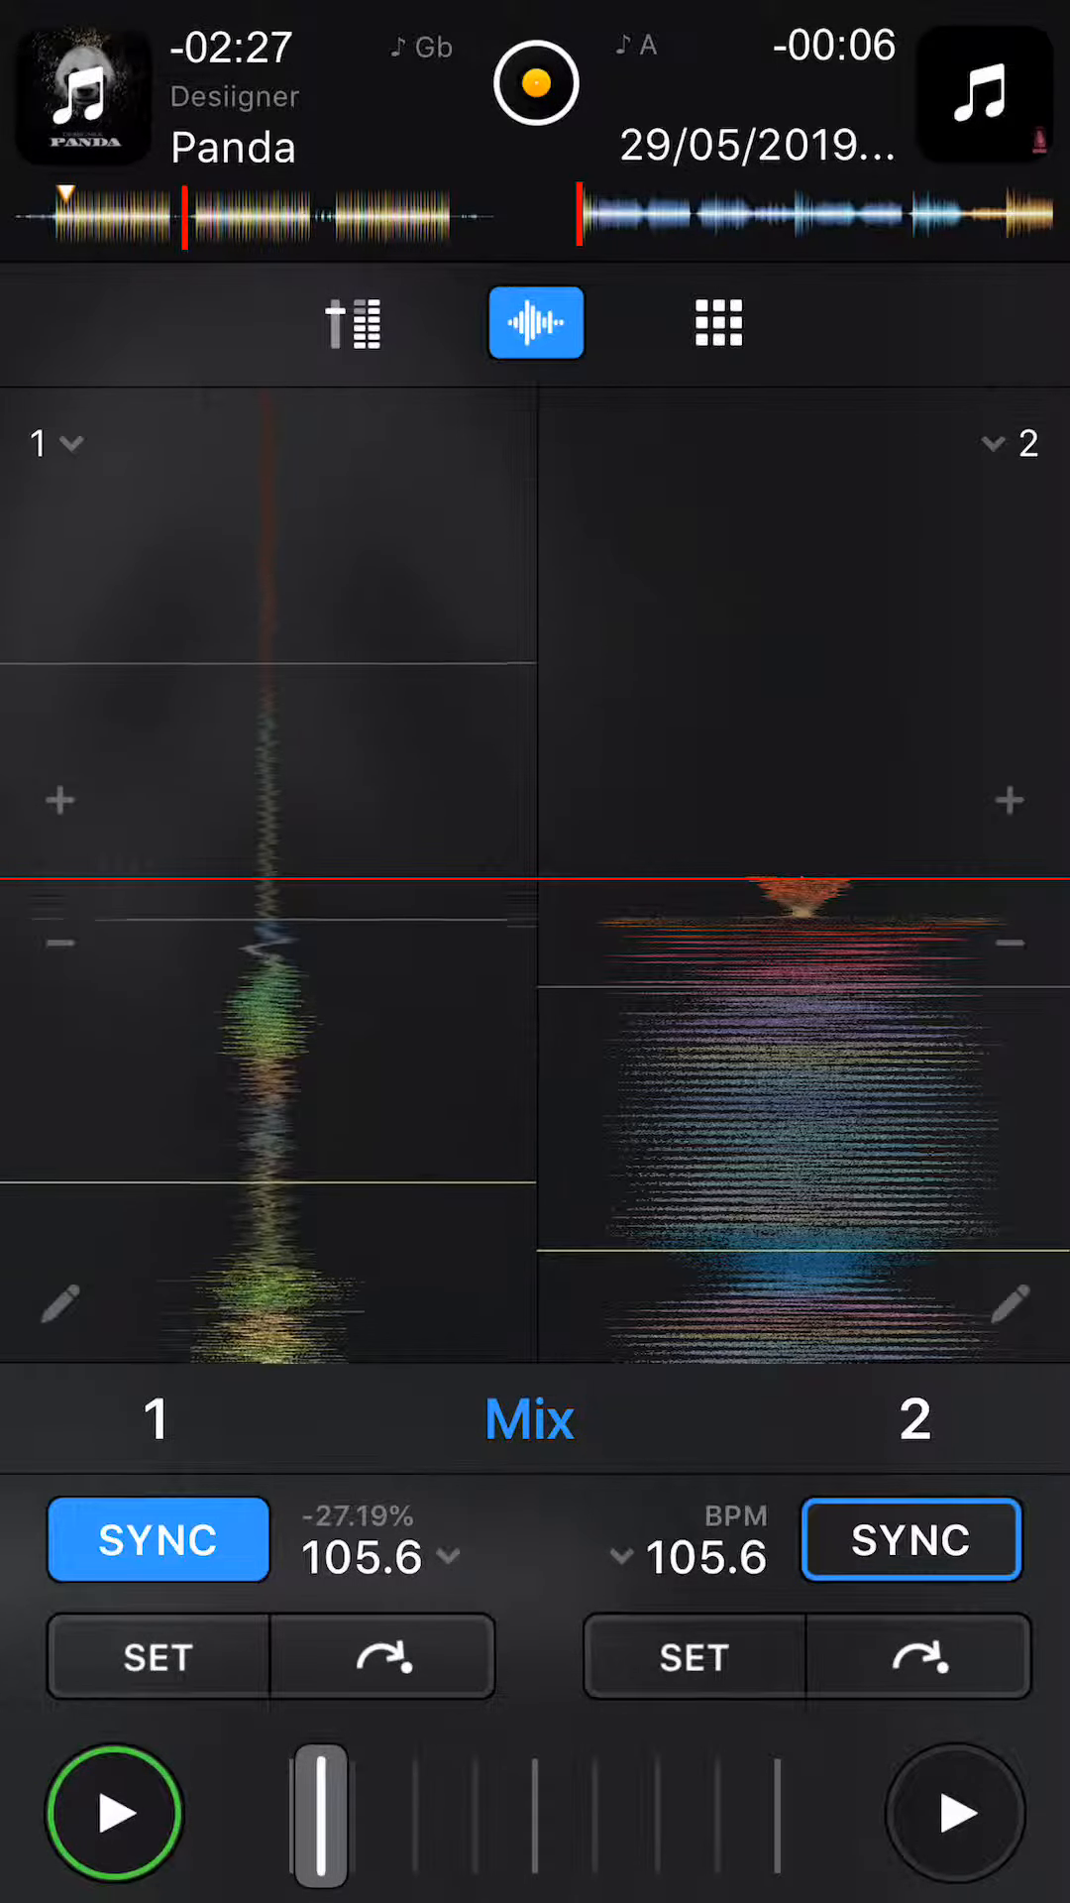
{"action": "left_click", "coordinate": [353, 321]}
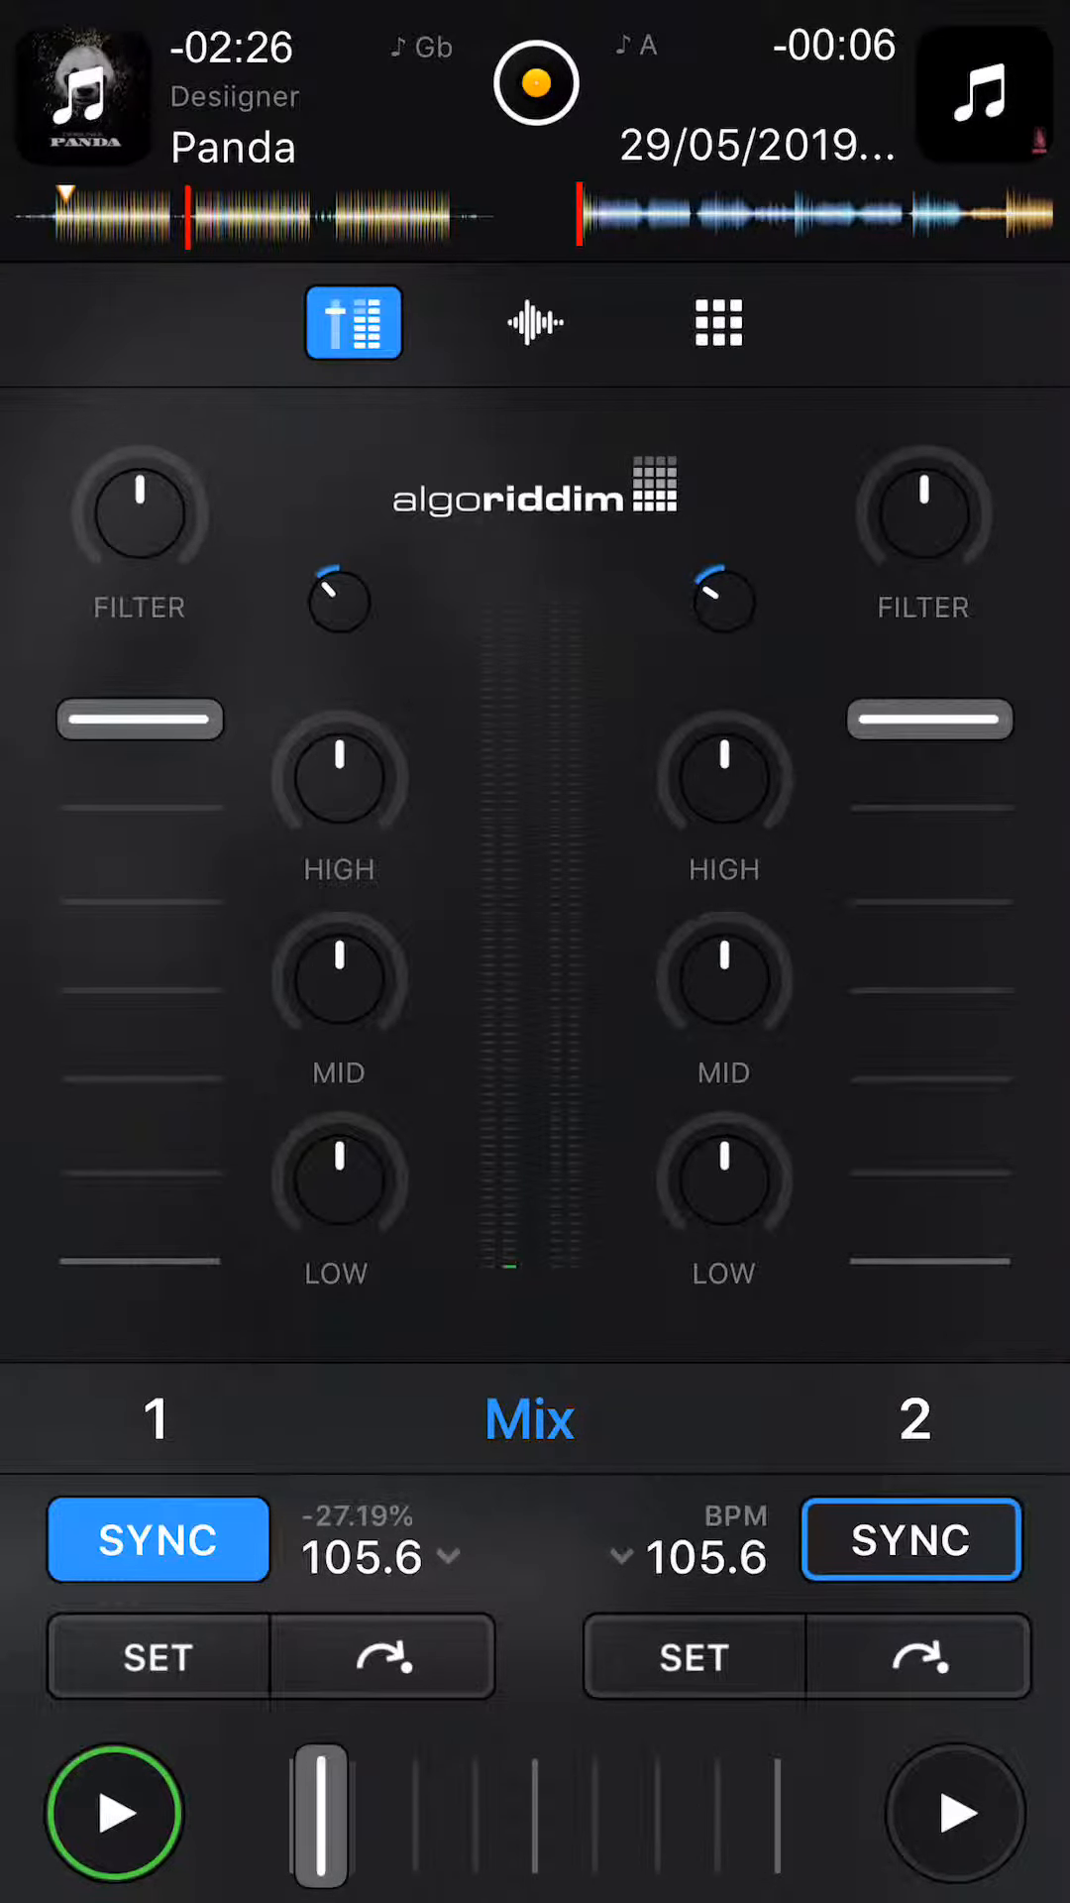
Return to the scrolling waveform view of both decks.
{"action": "left_click", "coordinate": [536, 323]}
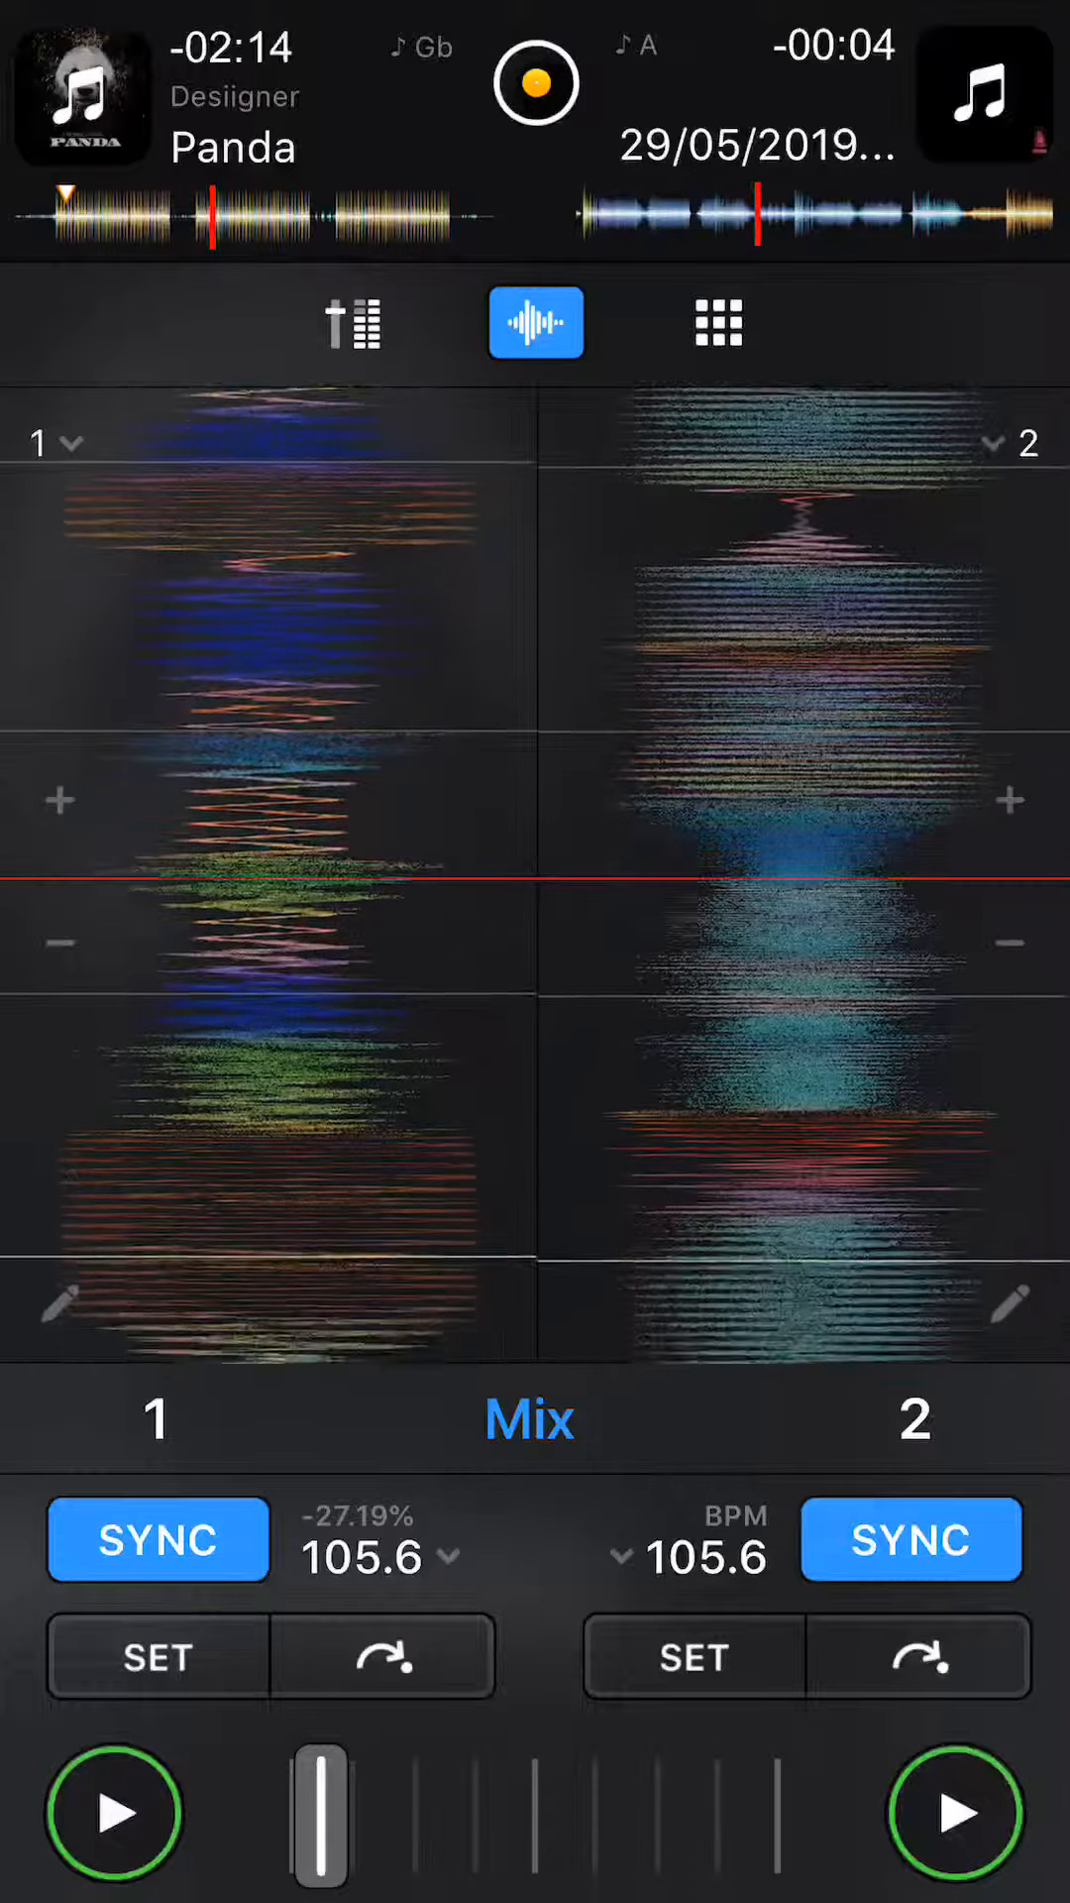
Pause Panda on deck 1, stop deck 2 back to its start, then resume Panda at 105.6 BPM.
{"action": "left_click", "coordinate": [157, 1539]}
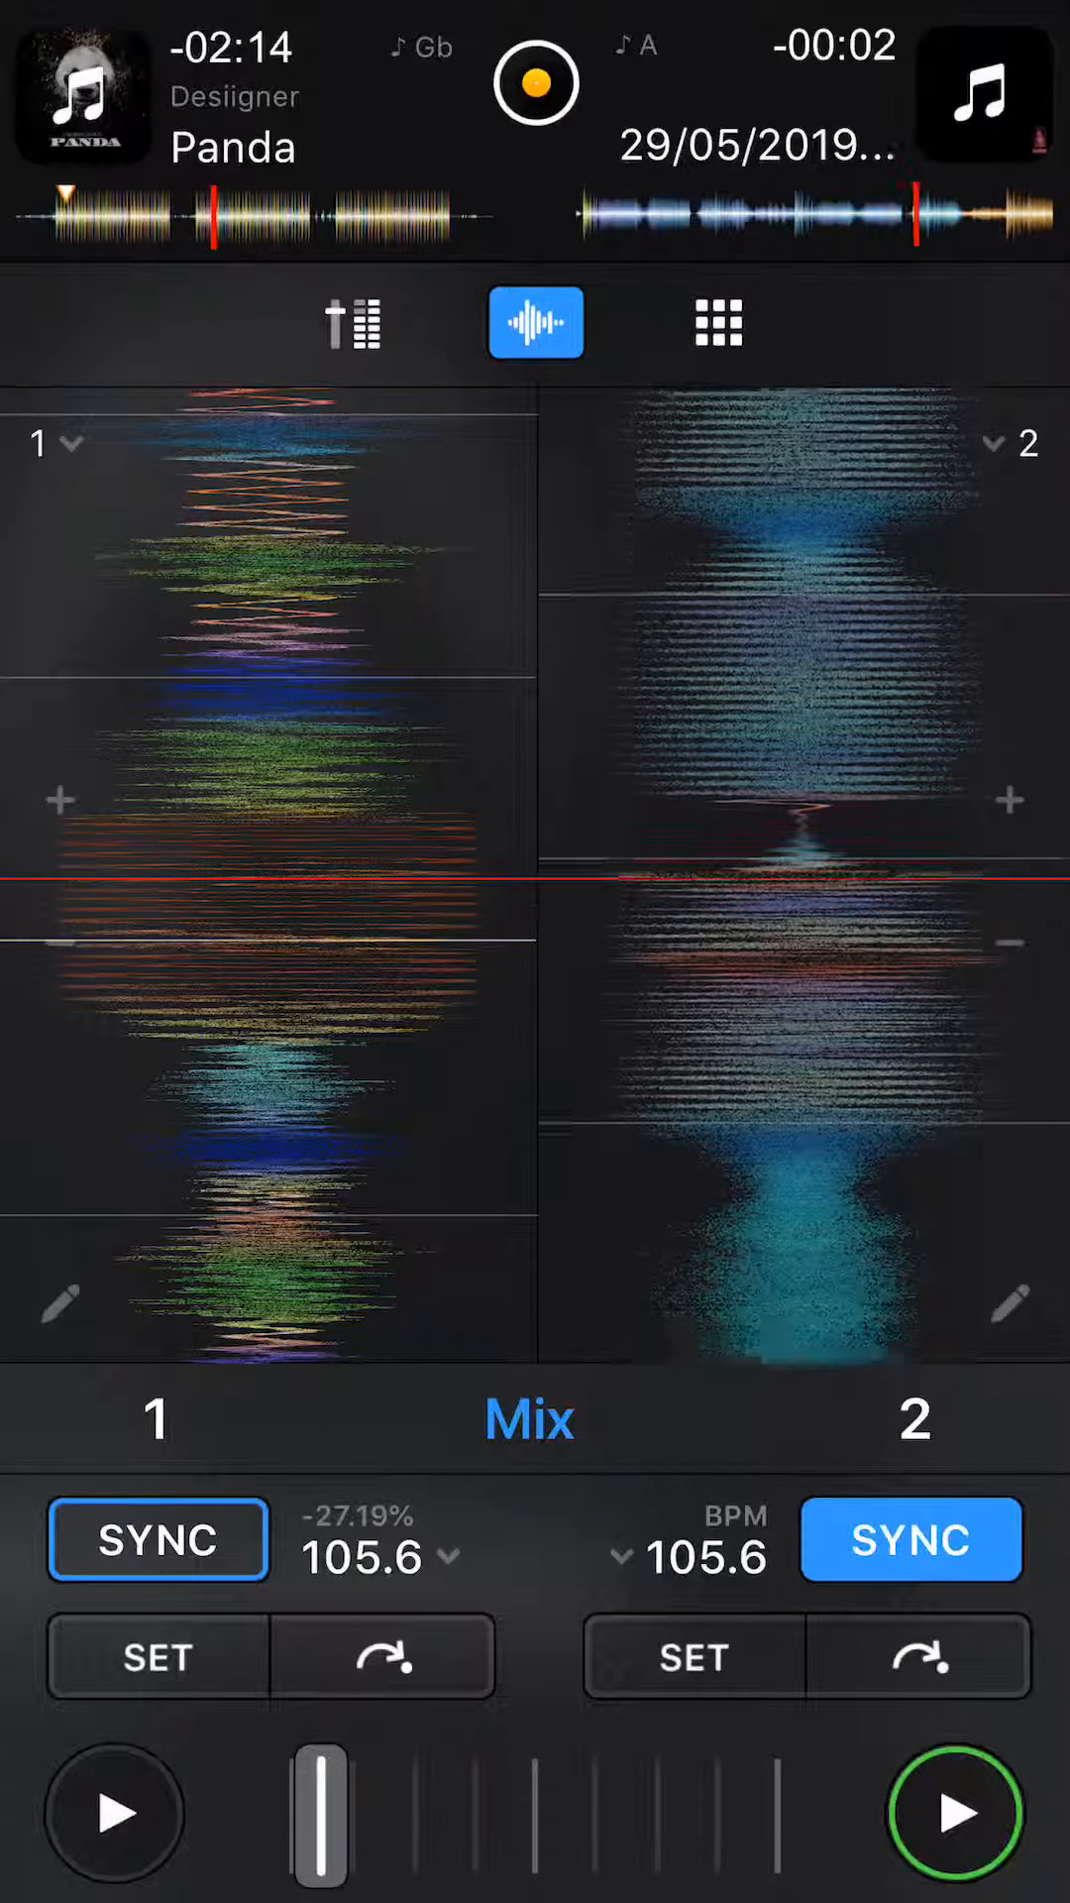
{"action": "left_click", "coordinate": [912, 1538]}
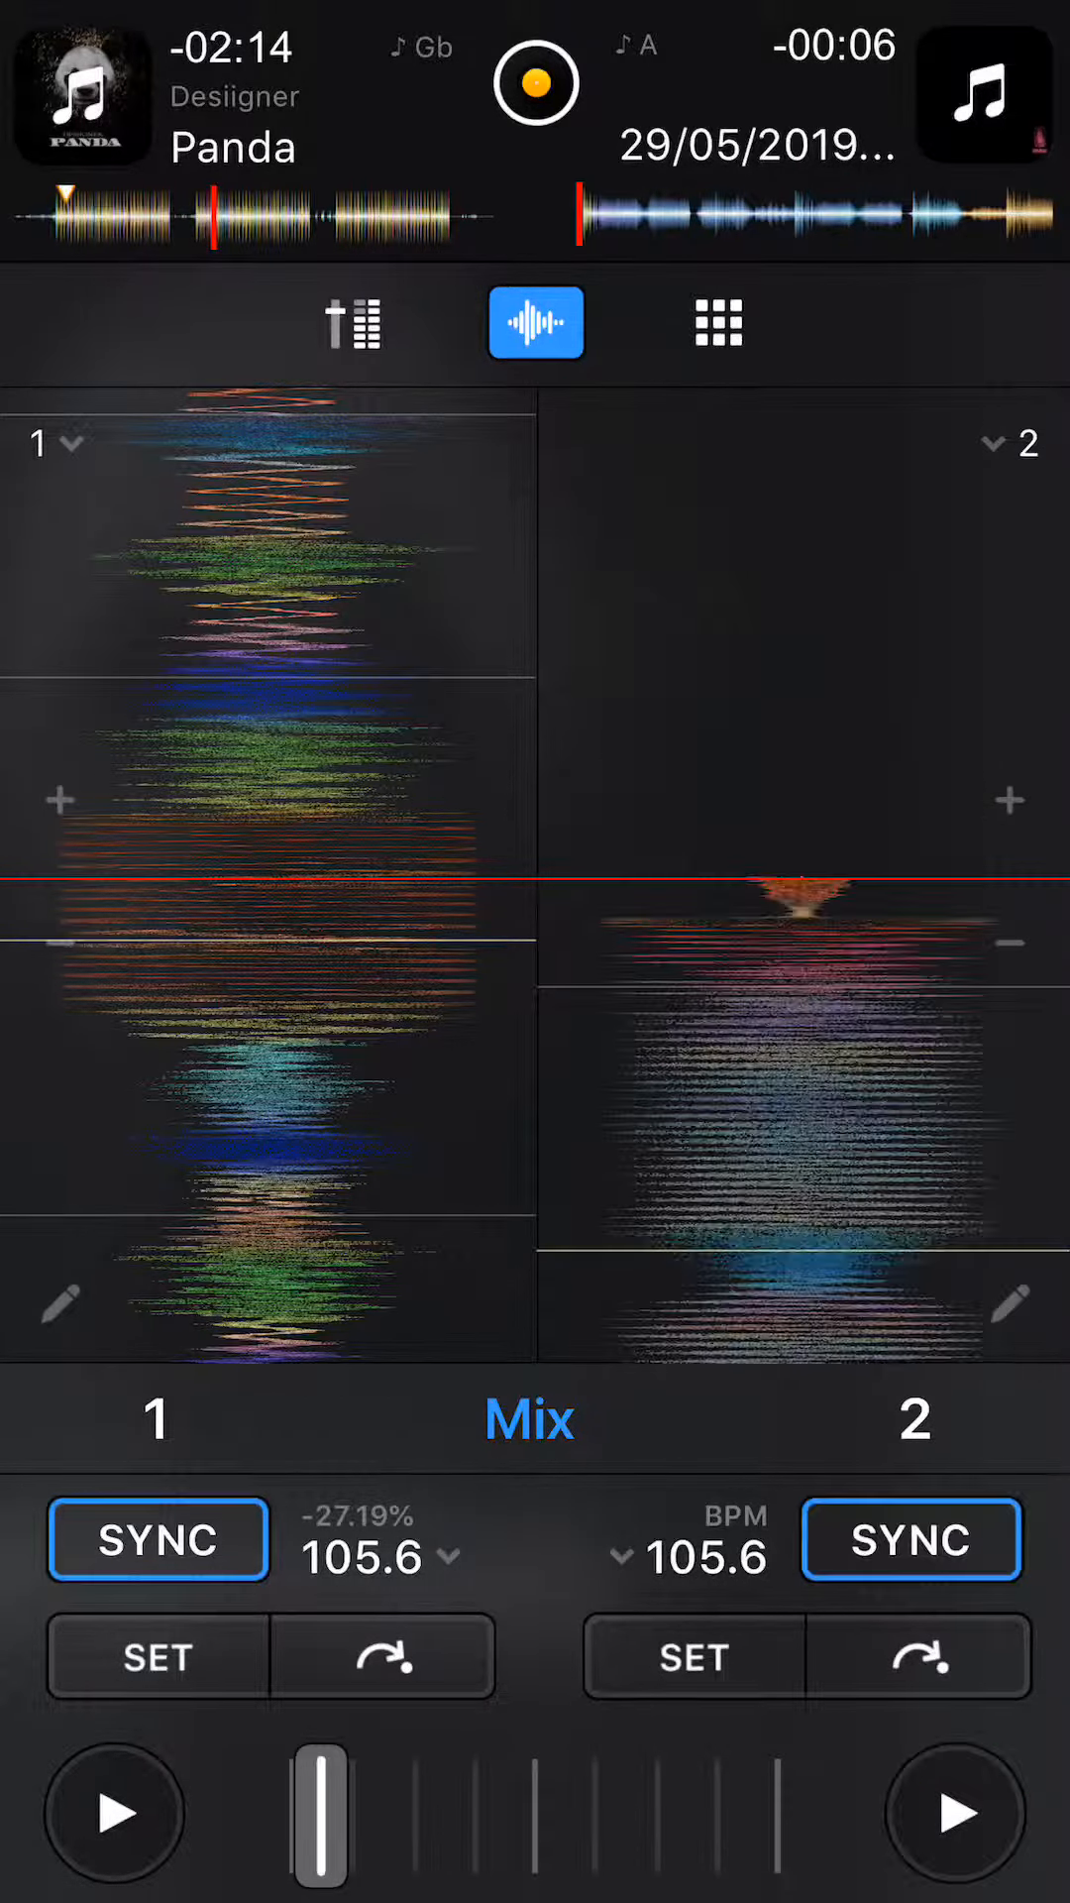
{"action": "left_click", "coordinate": [113, 1812]}
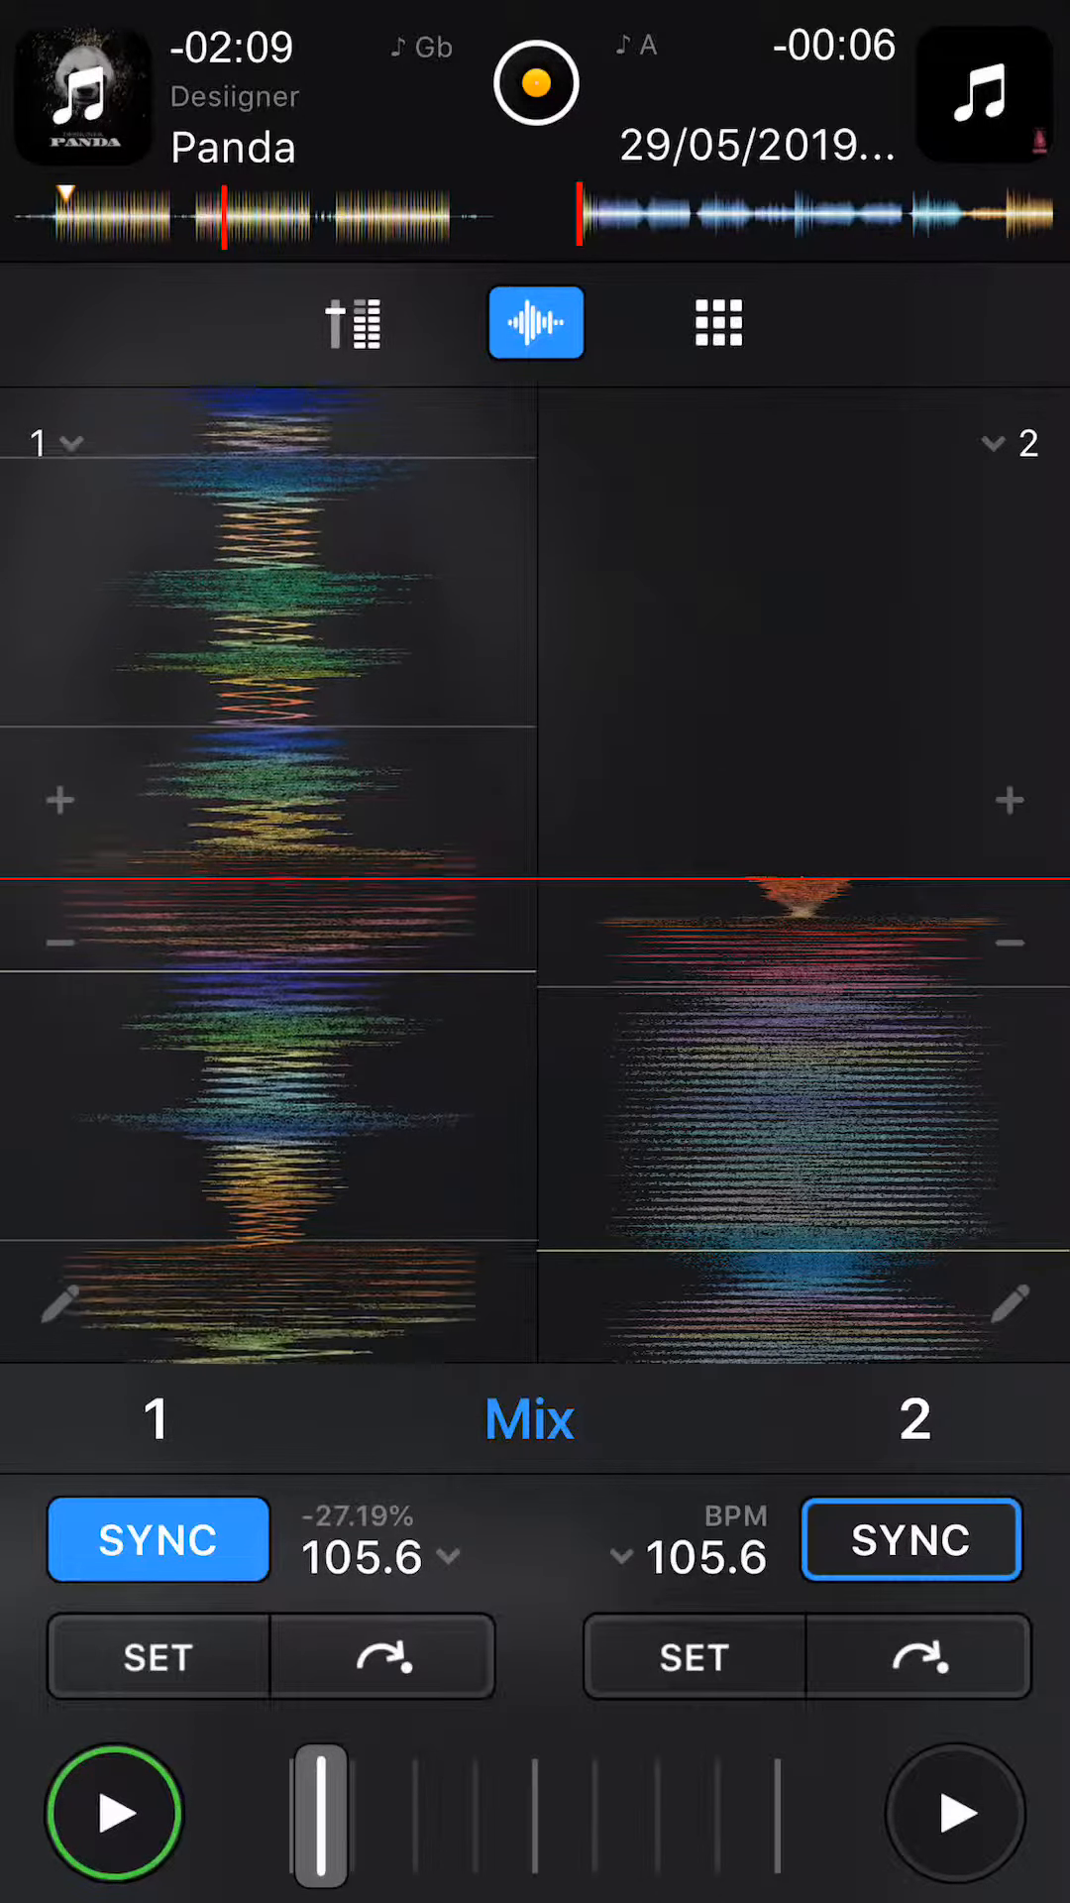
Return to the mixer view and dismiss the Low Battery alert.
{"action": "left_click", "coordinate": [353, 321]}
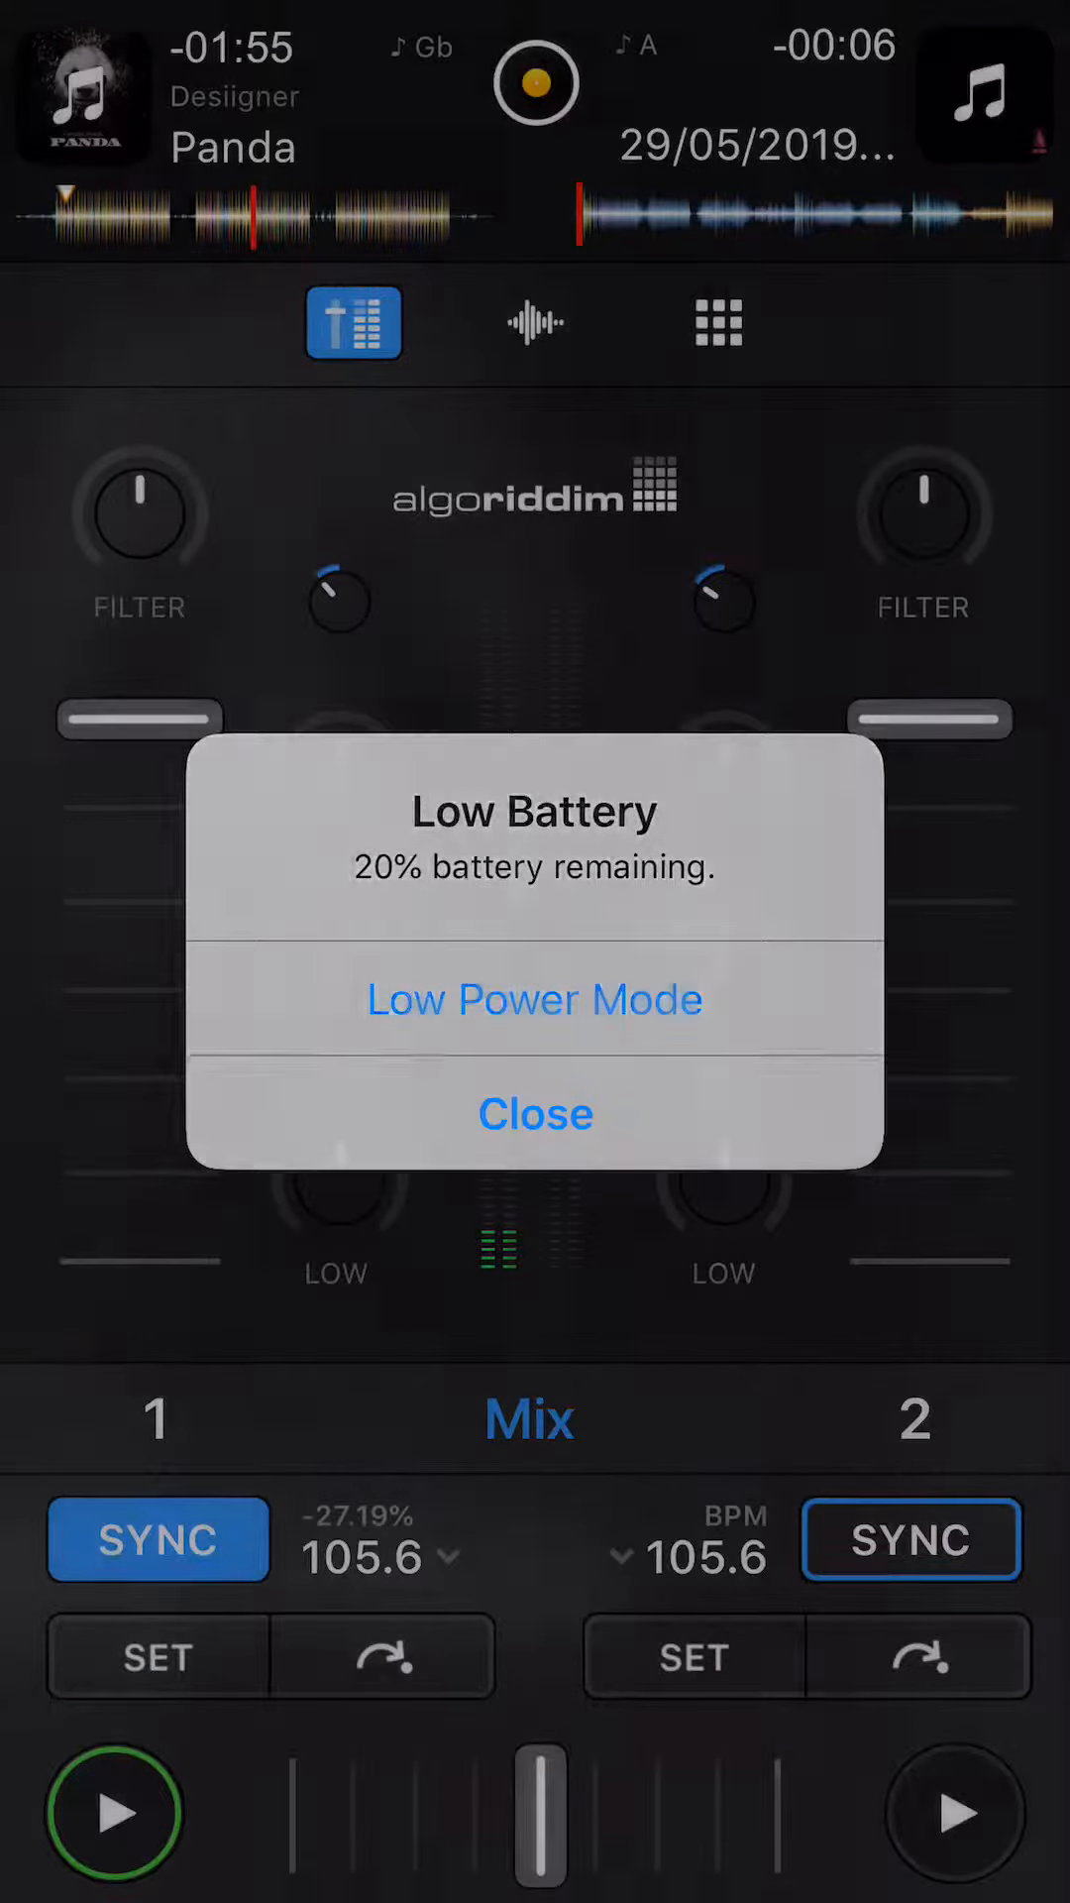
{"action": "left_click", "coordinate": [536, 1112]}
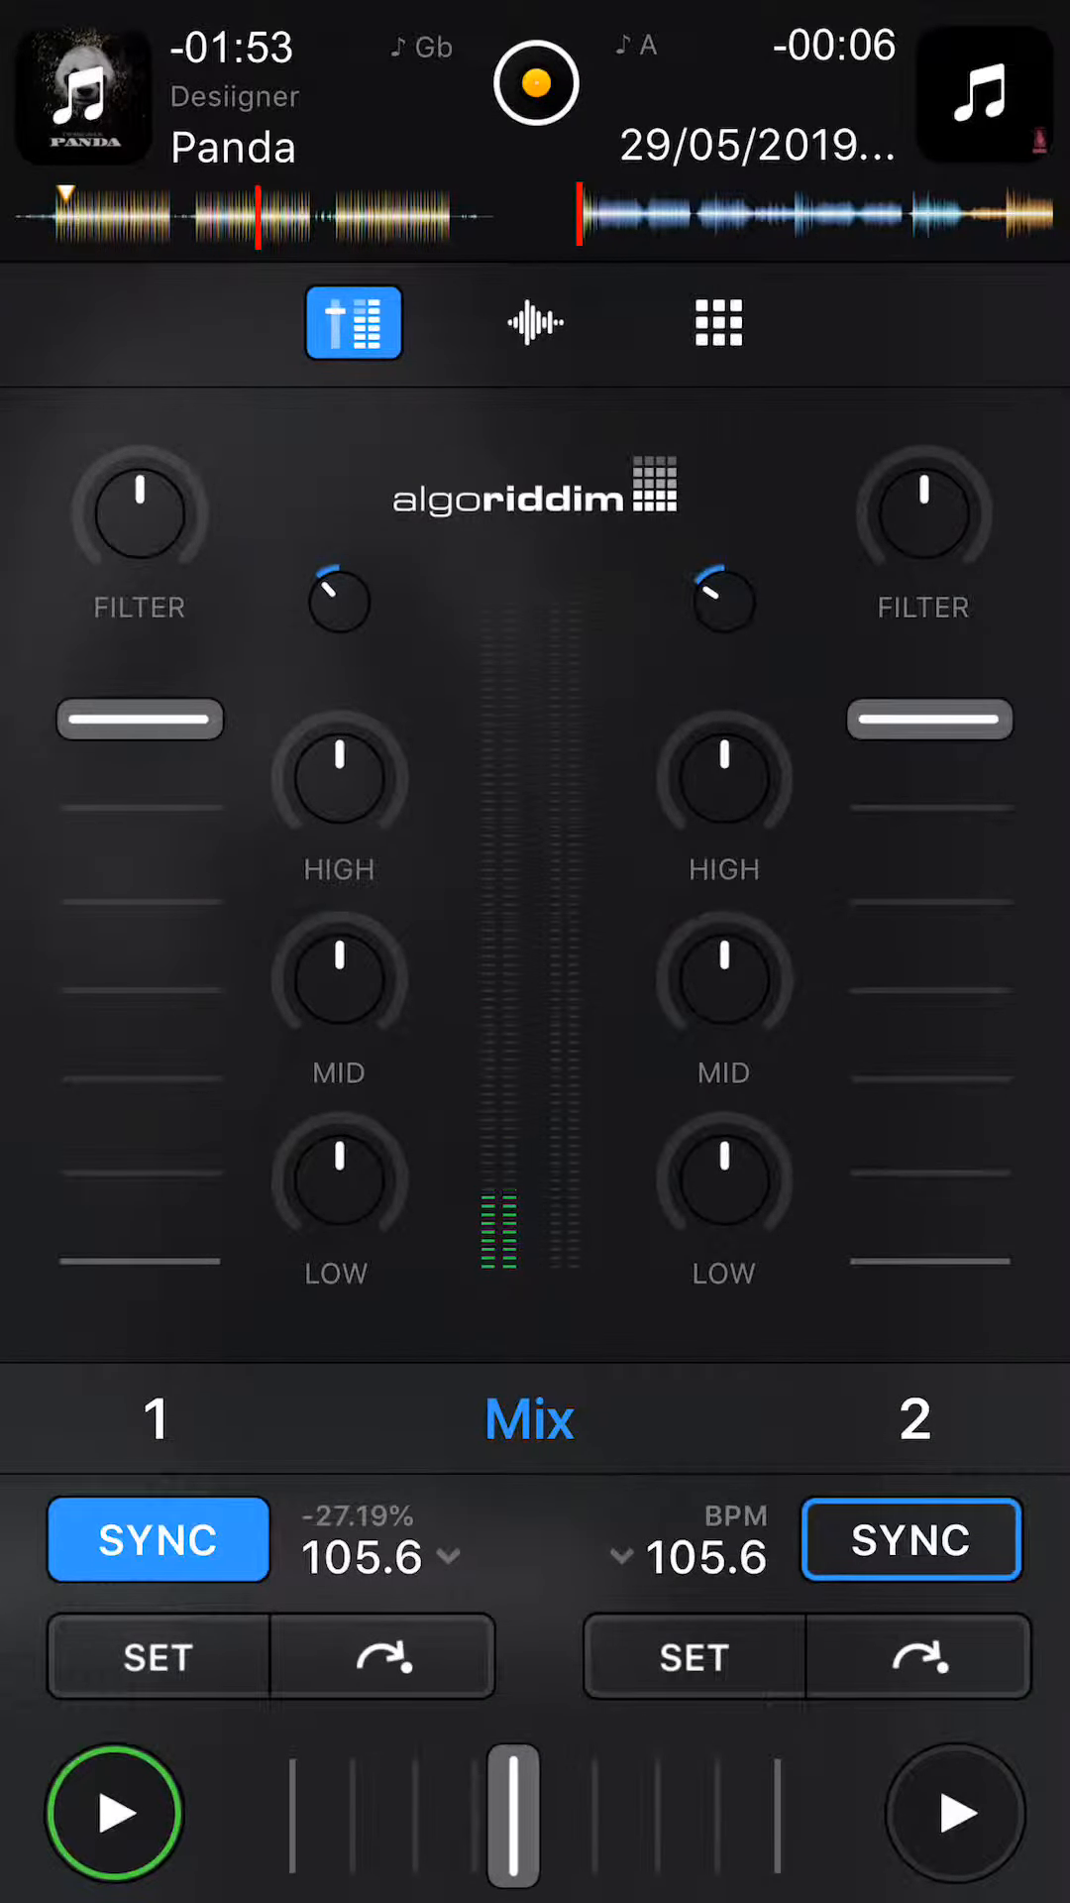